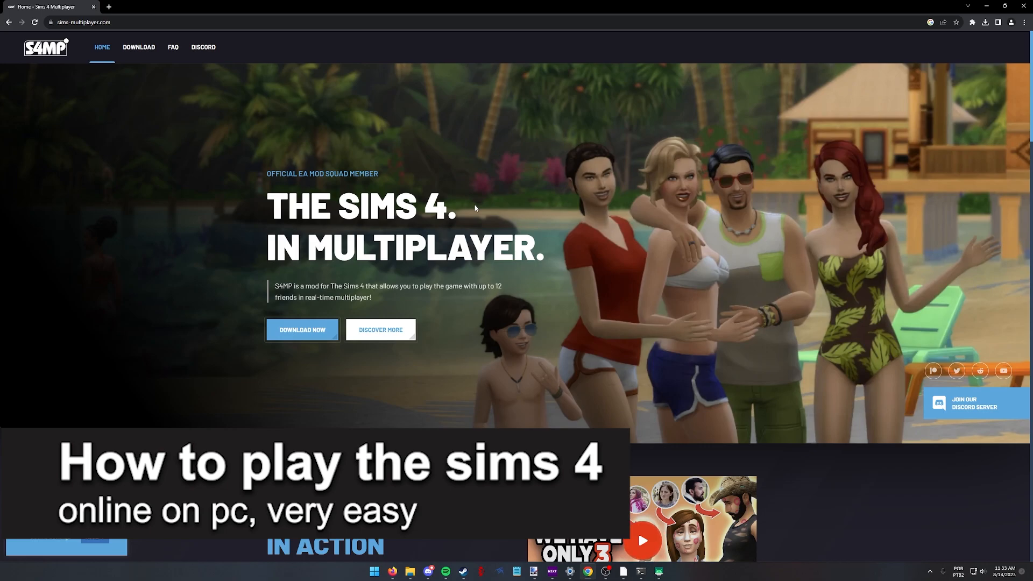
Scroll through the S4MP website's download section.
scroll(down, 3)
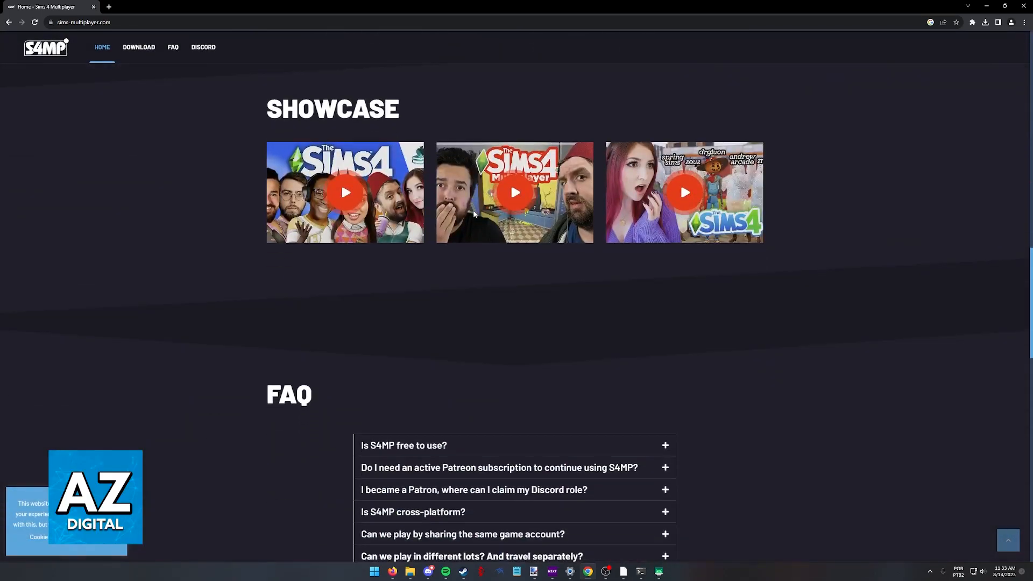
scroll(down, 3)
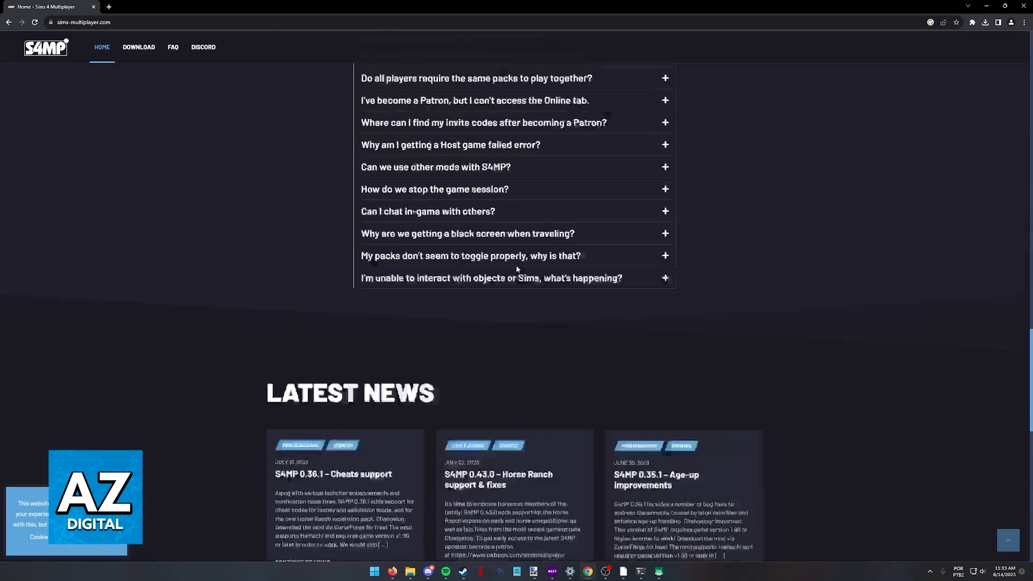
scroll(up, 3)
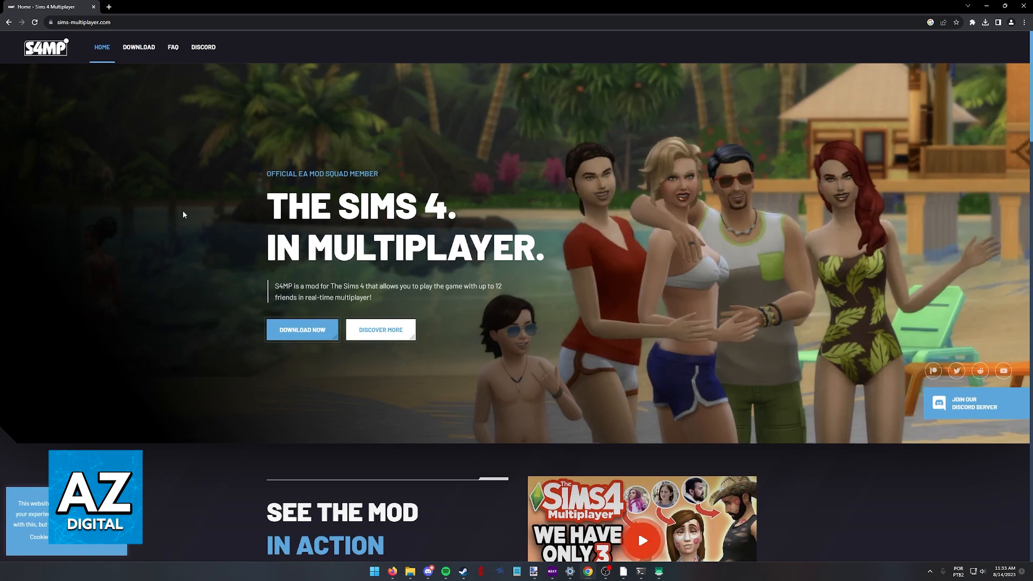
mouse_move(146, 129)
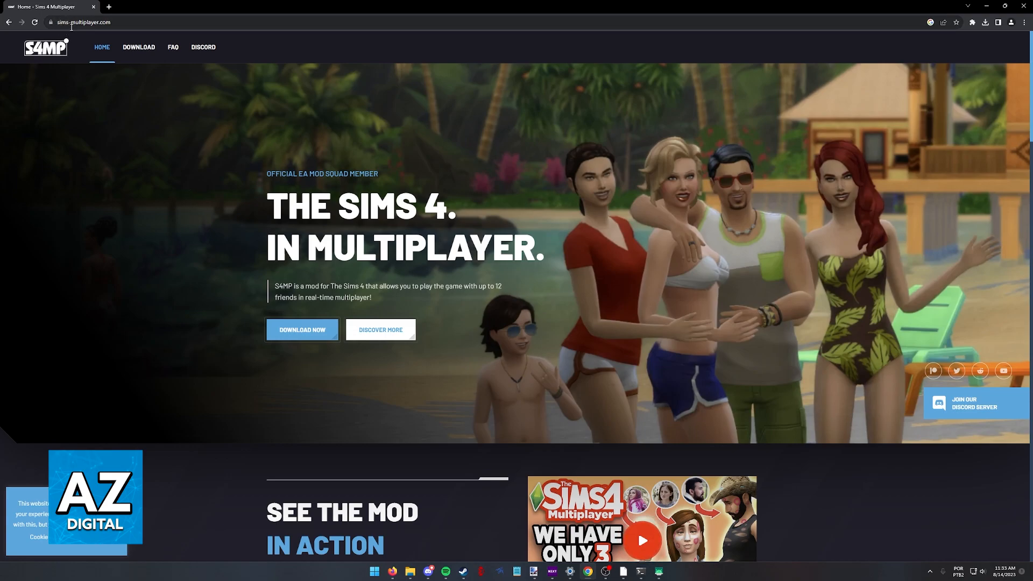
scroll(down, 3)
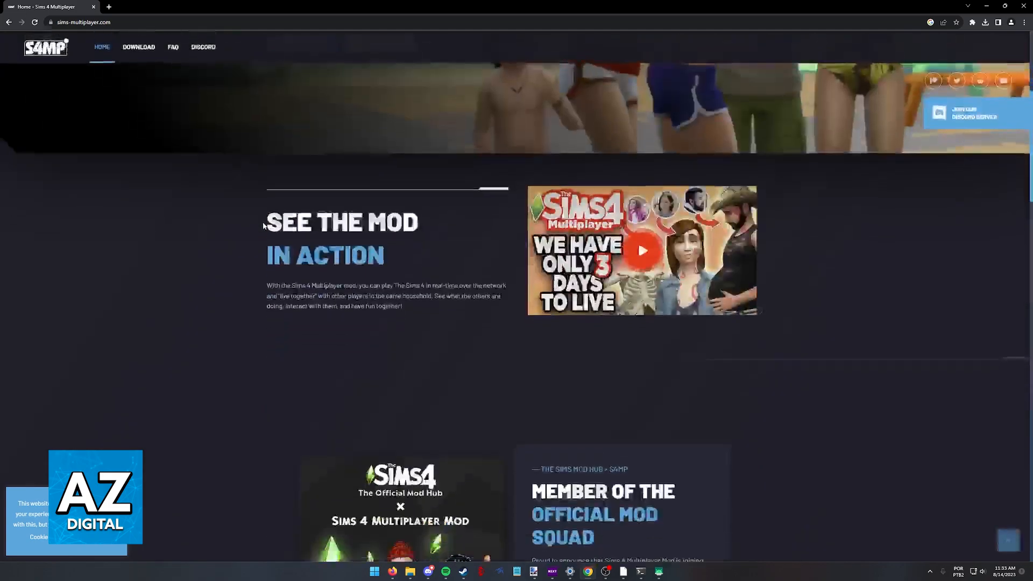
scroll(down, 3)
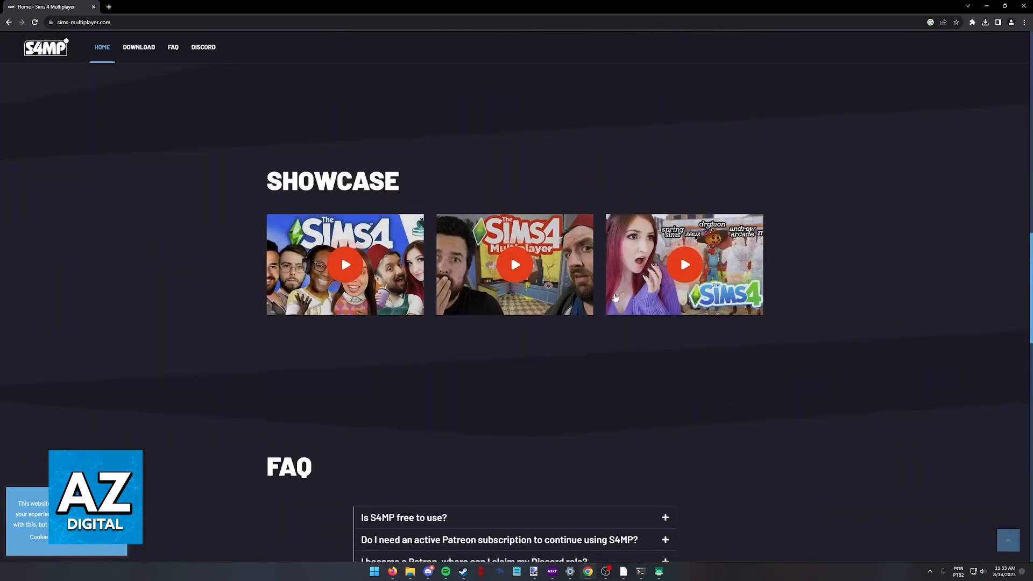
scroll(down, 3)
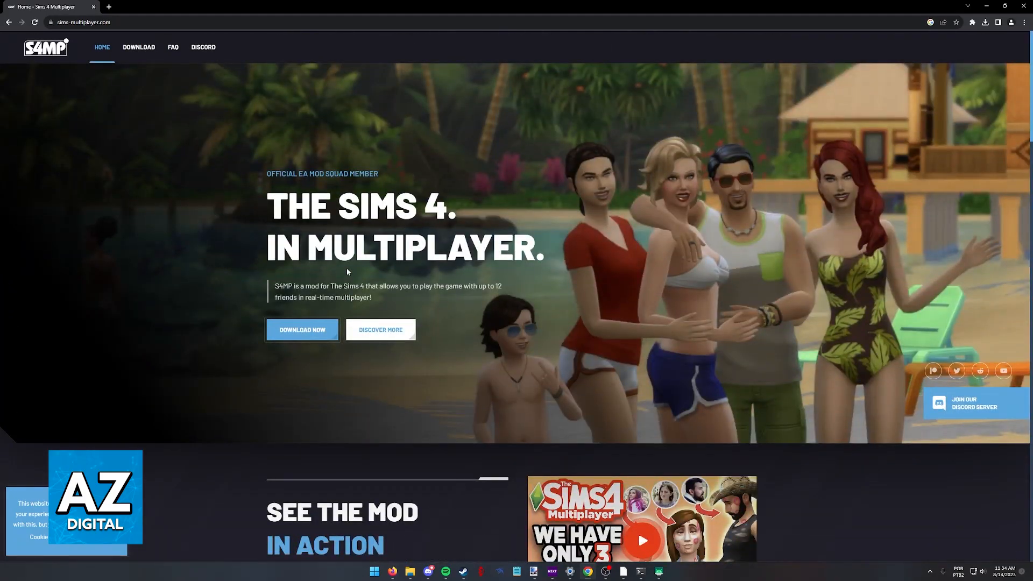
mouse_move(279, 330)
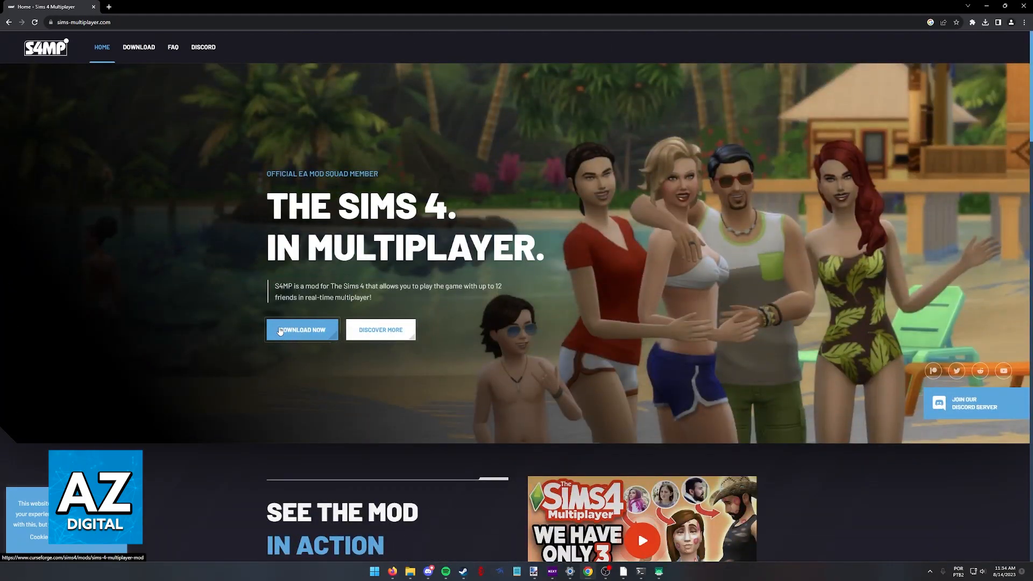
Follow Download Now to CurseForge and download the Sims 4 Multiplayer Mod.
click(302, 330)
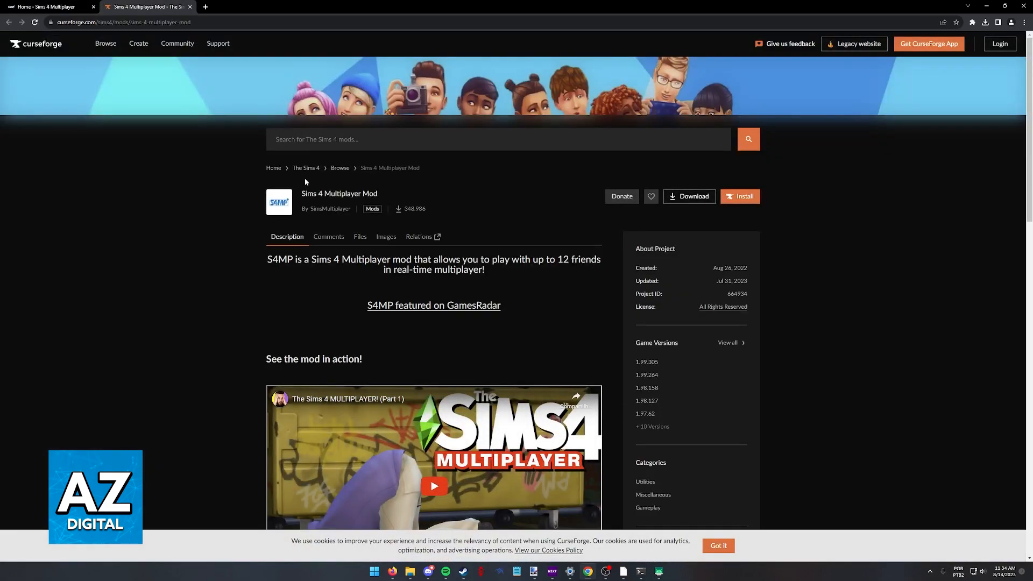
mouse_move(591, 215)
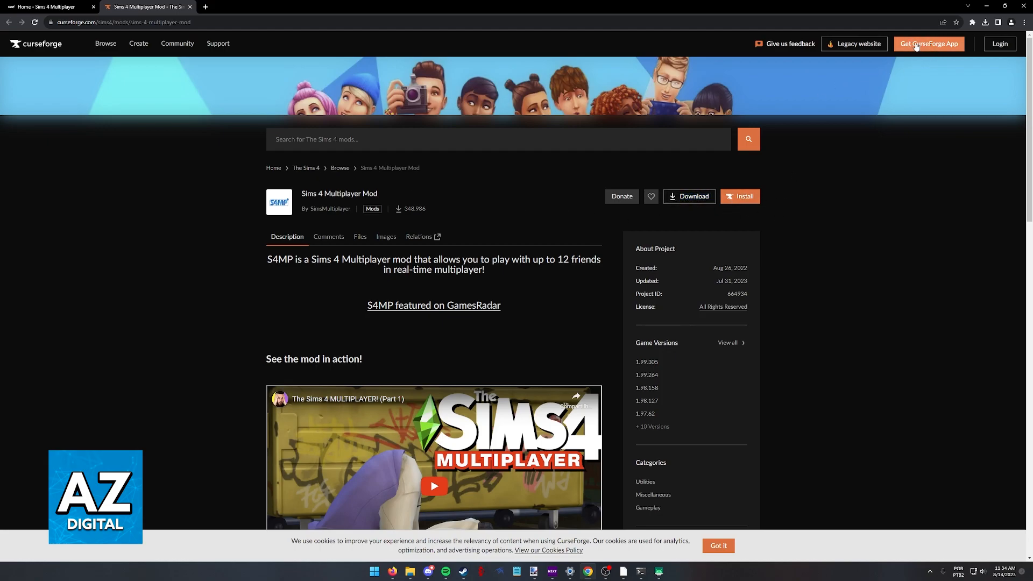
mouse_move(710, 200)
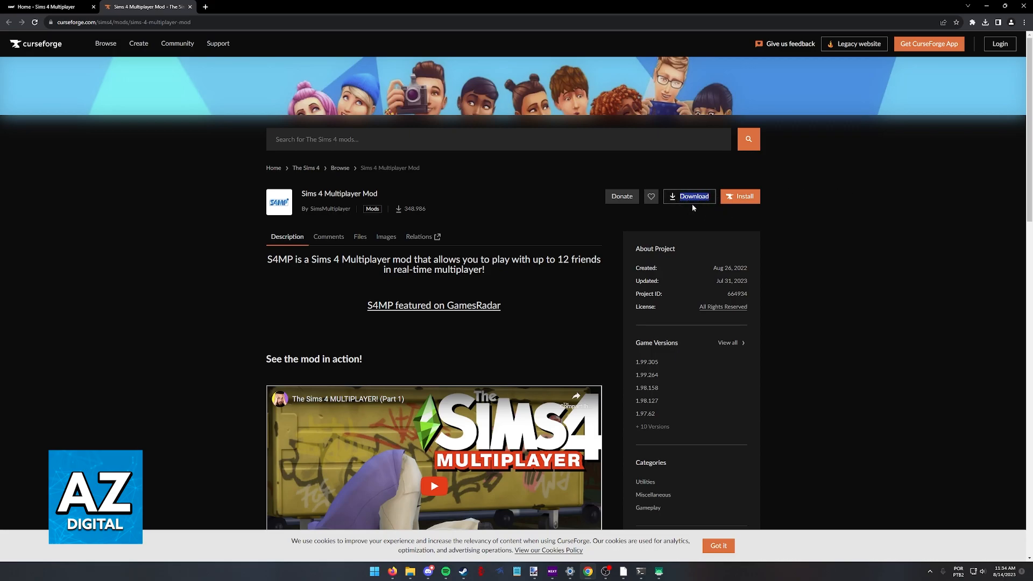
click(689, 196)
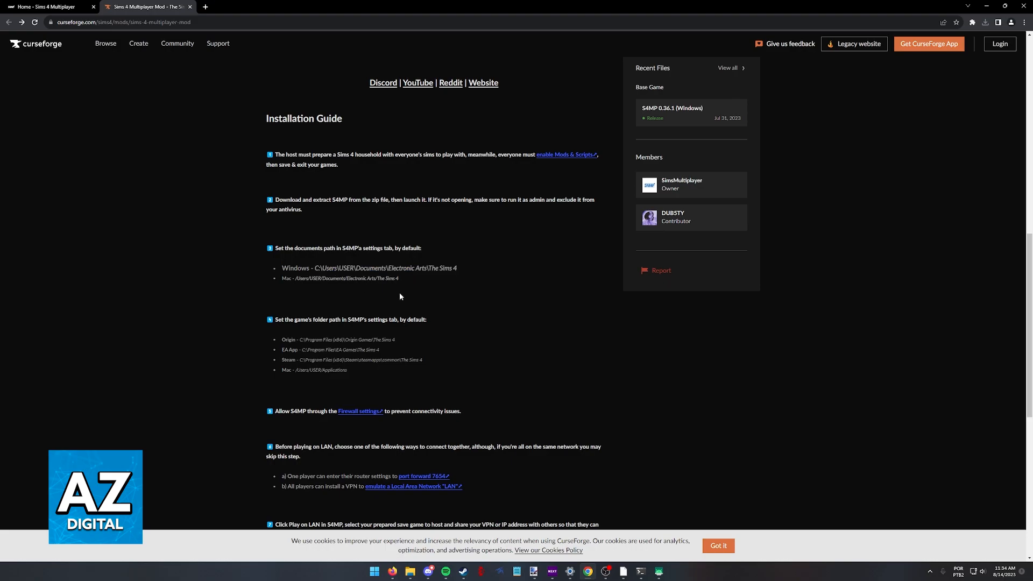
Scroll the mod's Description to the end of the Installation Guide and Discord link.
scroll(down, 3)
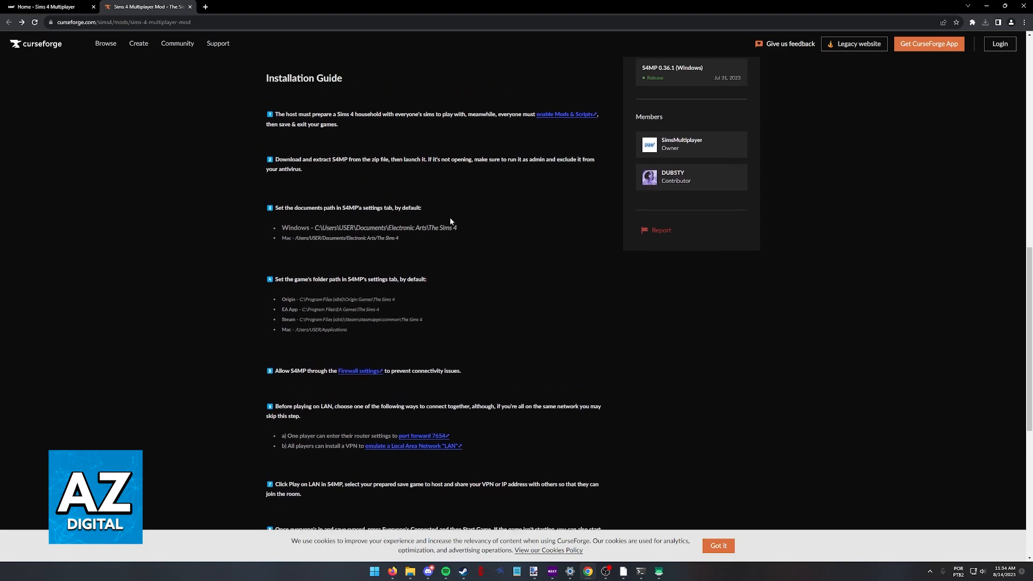
scroll(down, 3)
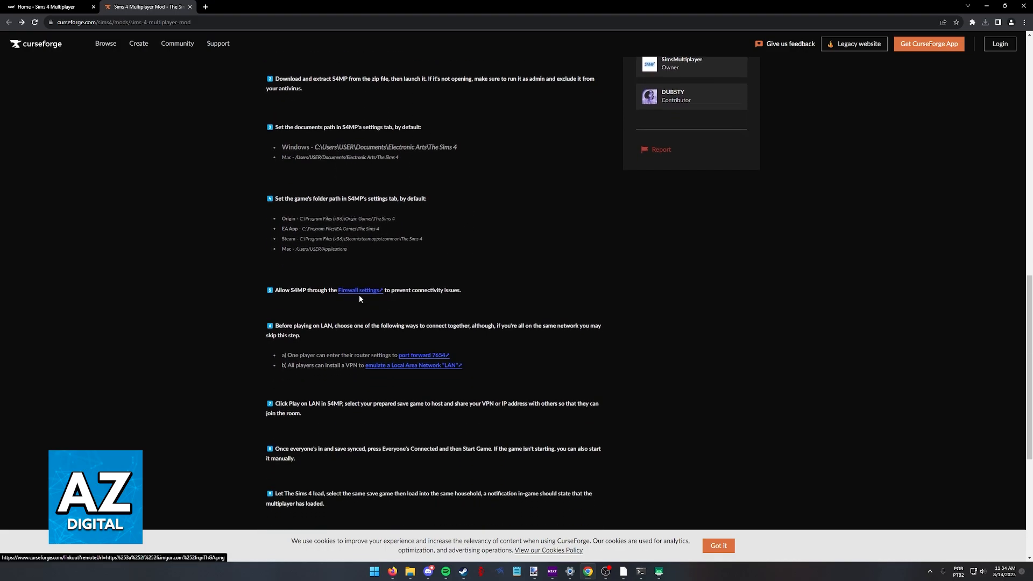
scroll(down, 3)
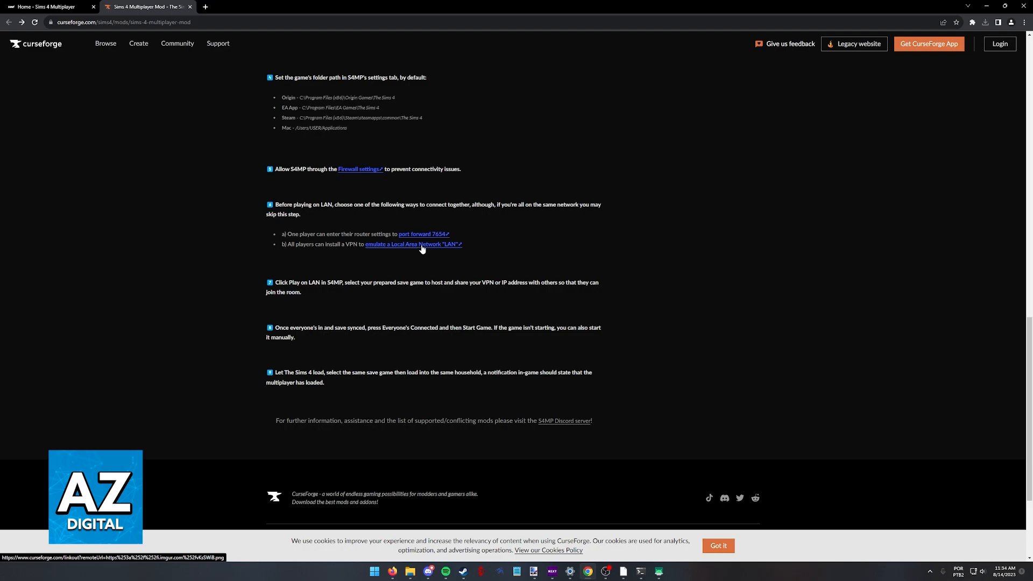
mouse_move(354, 268)
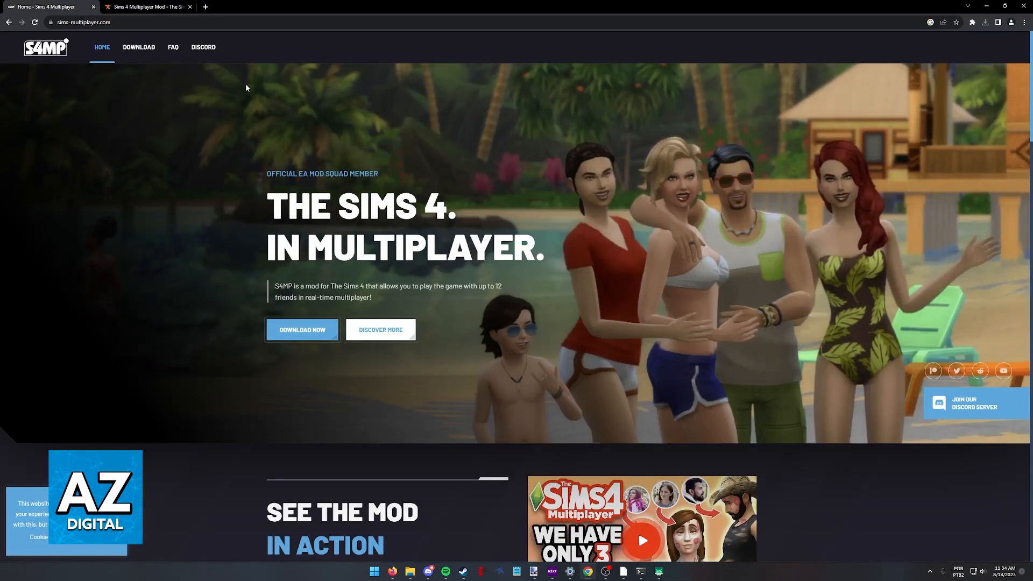
mouse_move(322, 125)
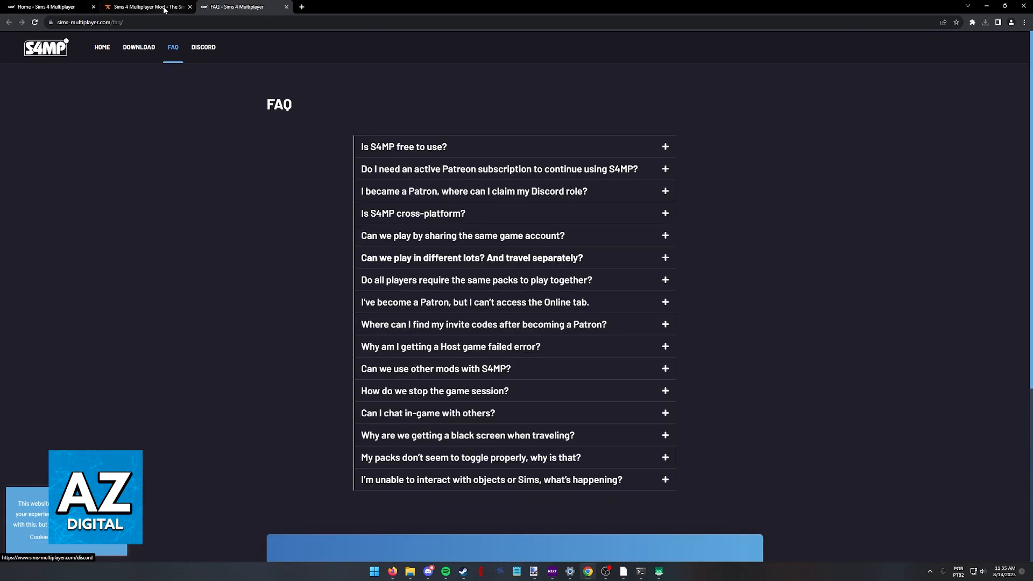
Scroll through the S4MP FAQ questions, then return to the CurseForge mod tab.
scroll(down, 3)
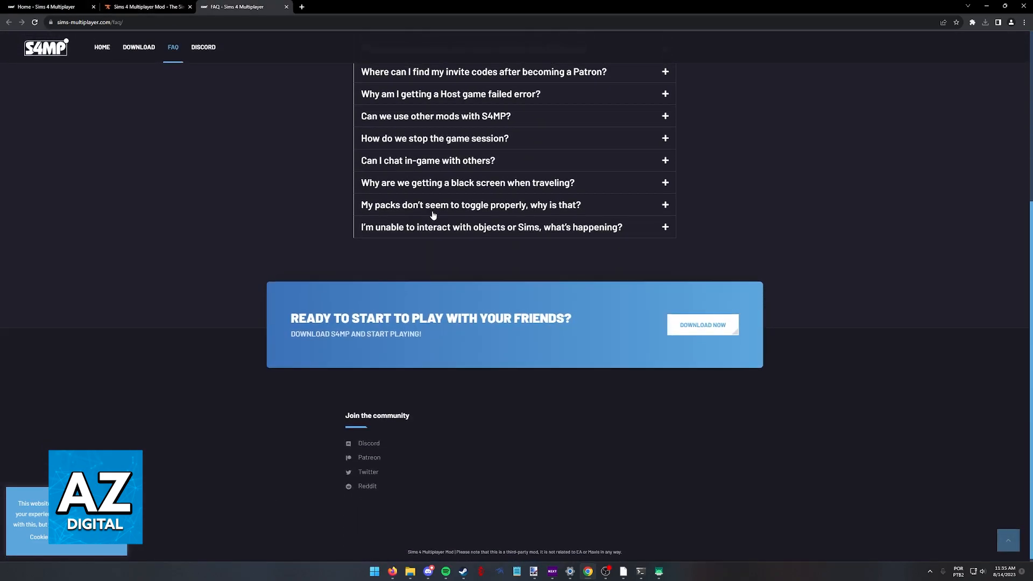
click(150, 7)
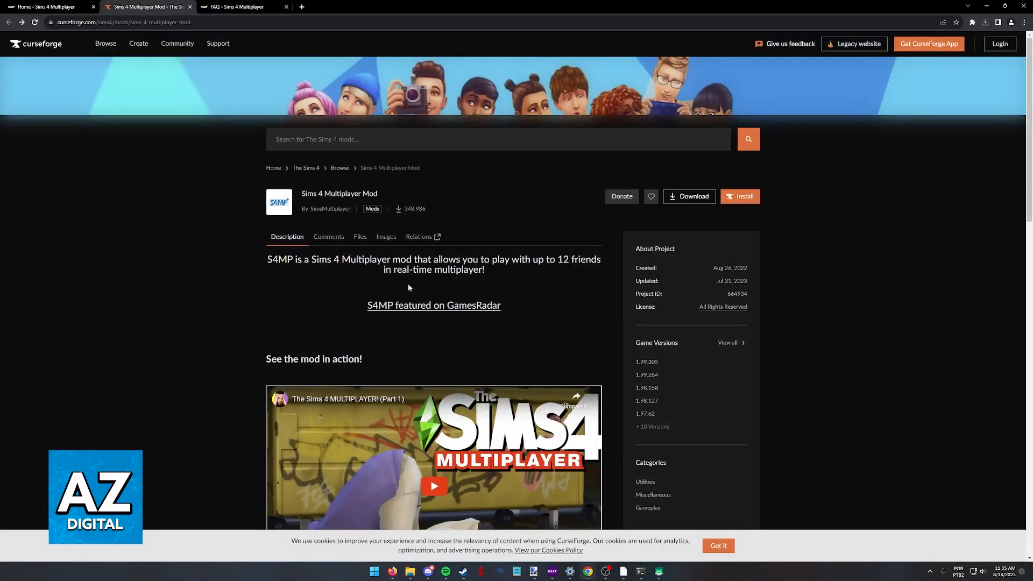